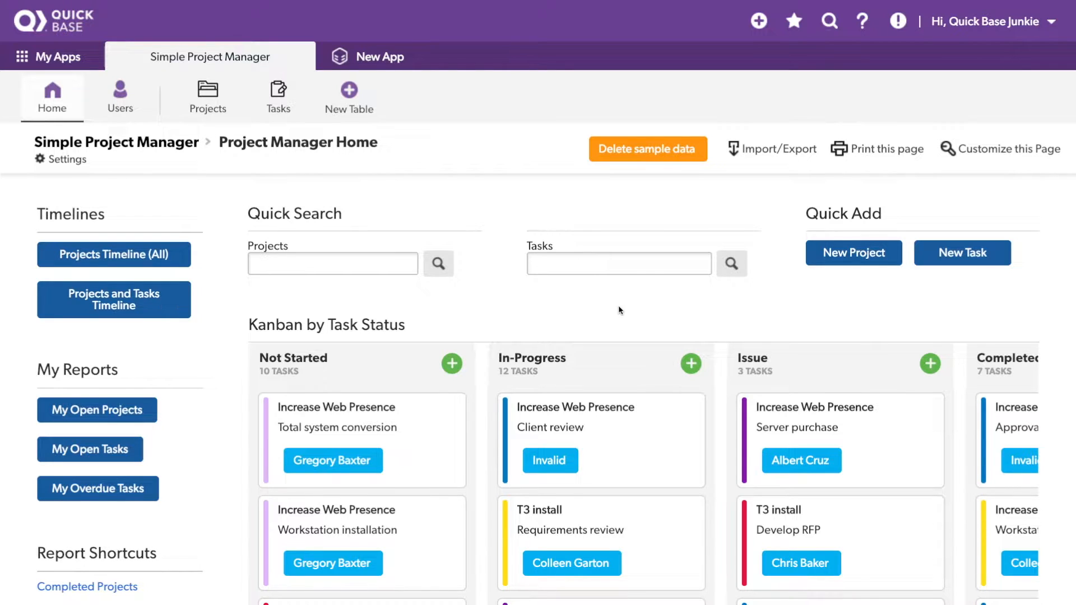
mouse_move(101, 163)
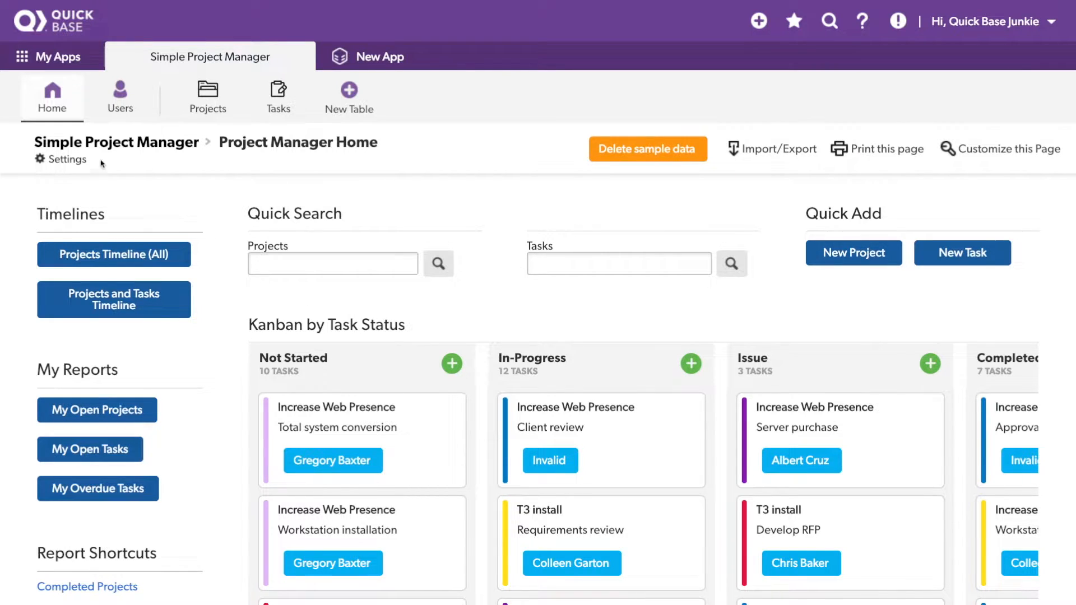
Go from the app's Settings to the App management page of Simple Project Manager.
left_click(65, 159)
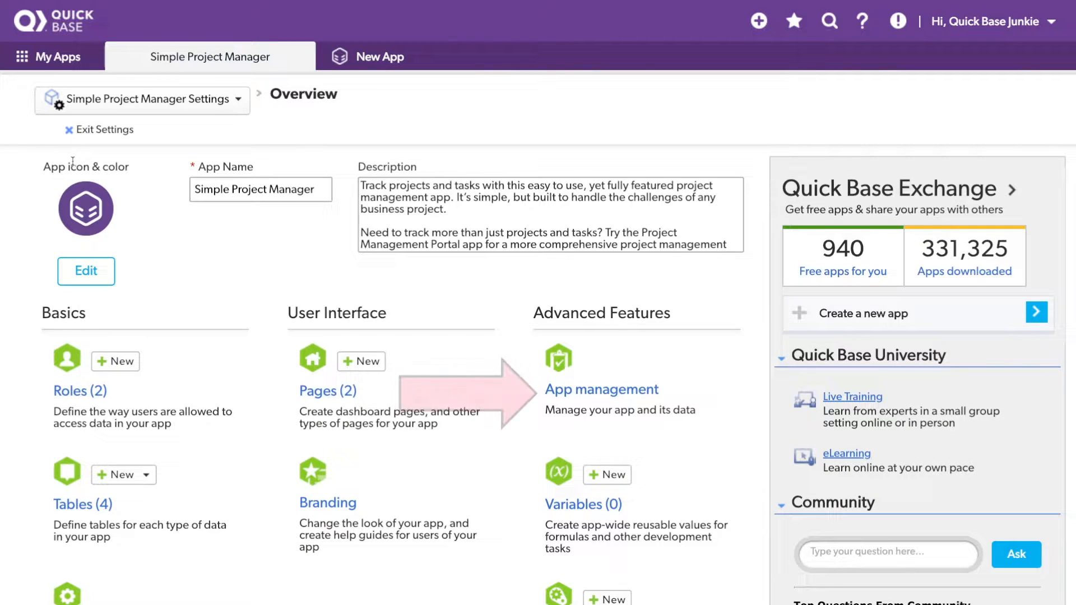
left_click(602, 391)
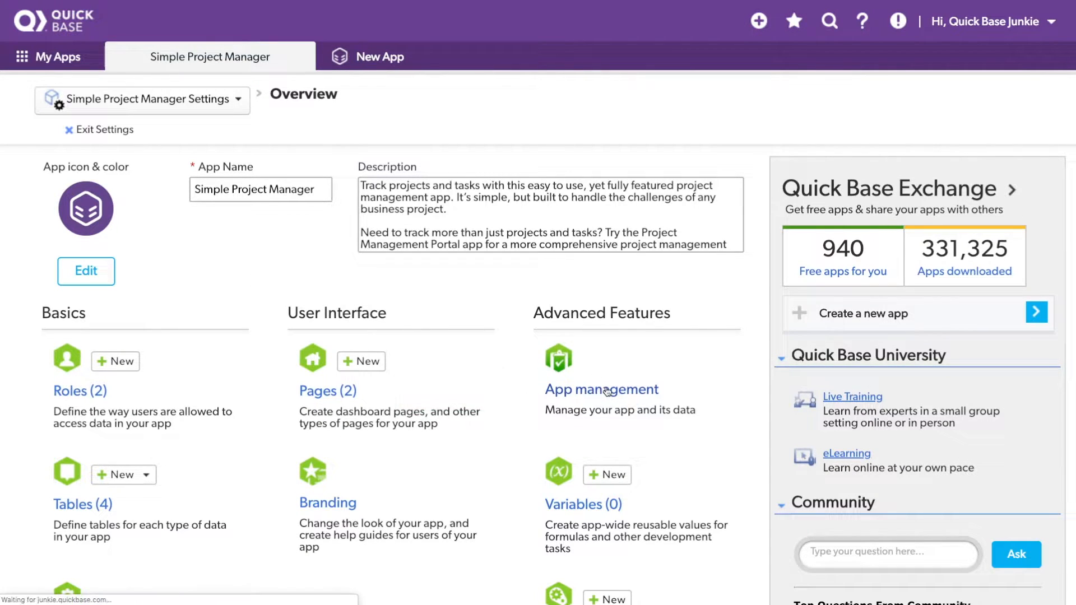
left_click(601, 390)
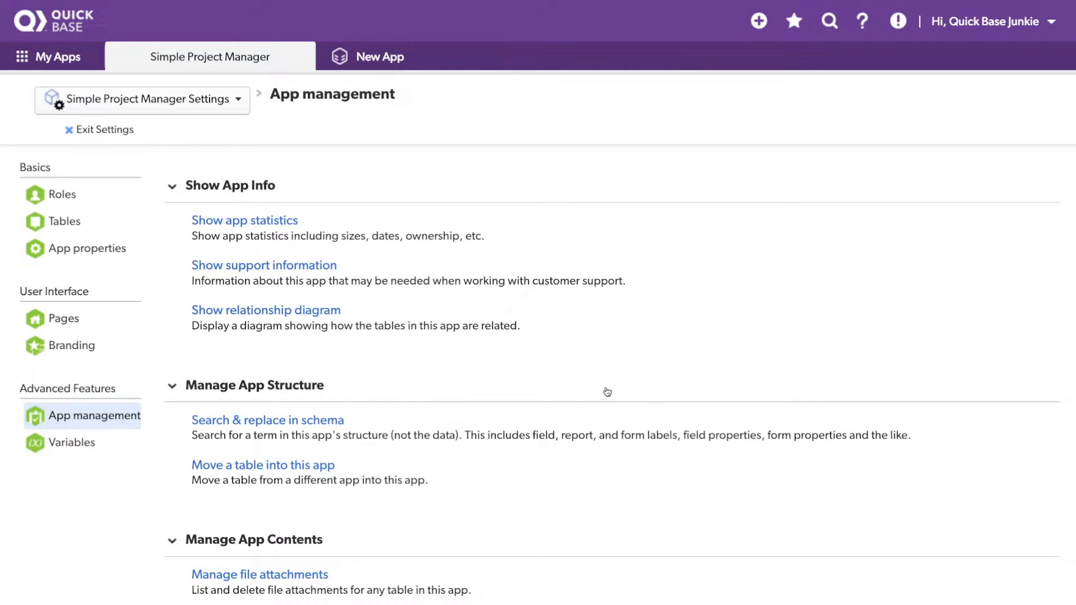
Start a schema search-and-replace and focus the search-term box for 'task'.
left_click(267, 421)
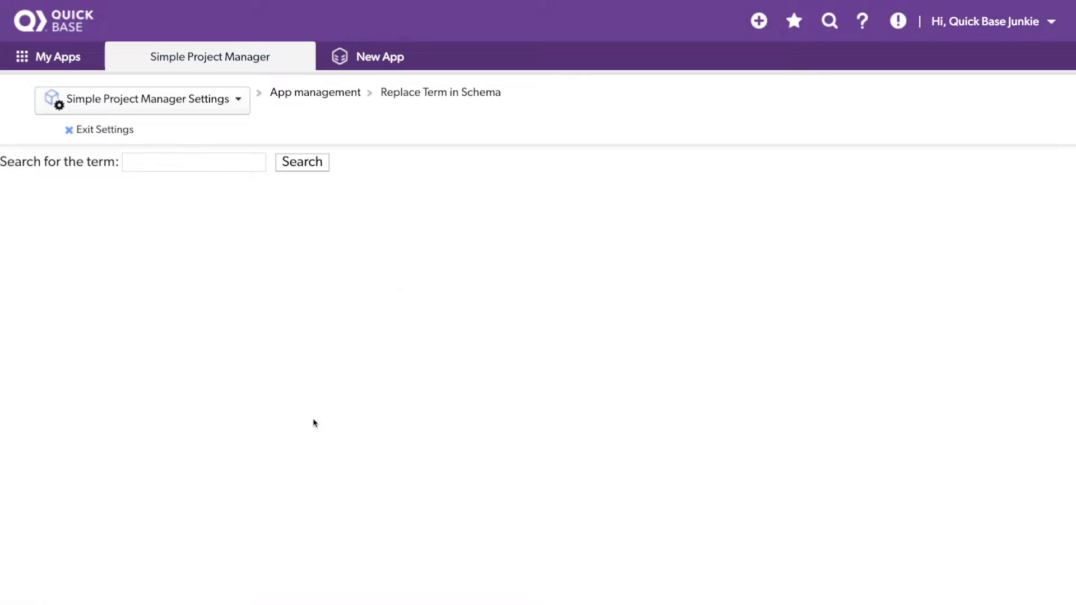
left_click(194, 162)
type("task")
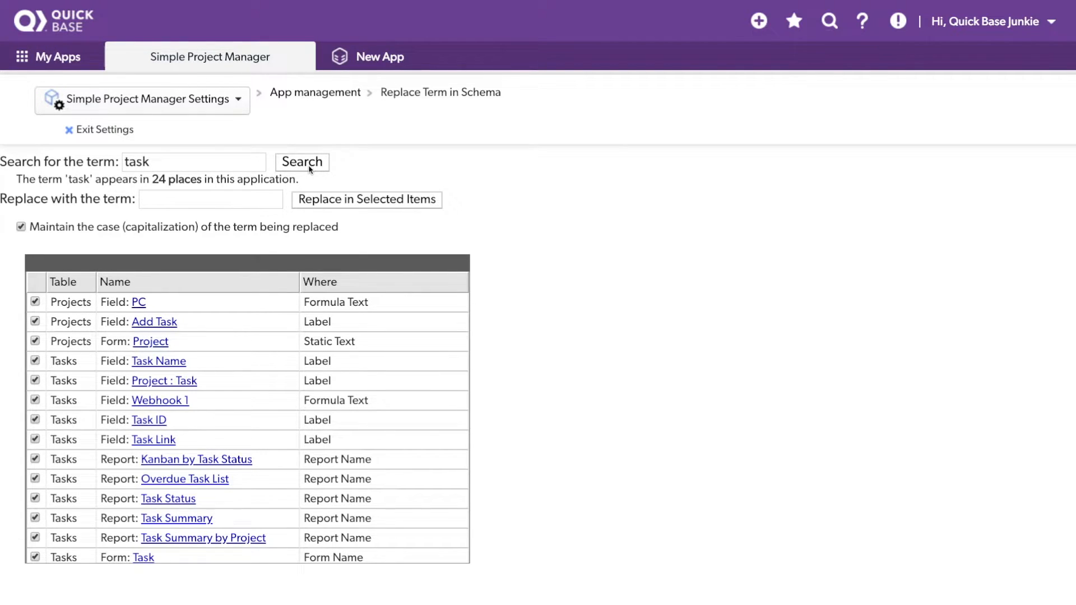
mouse_move(409, 285)
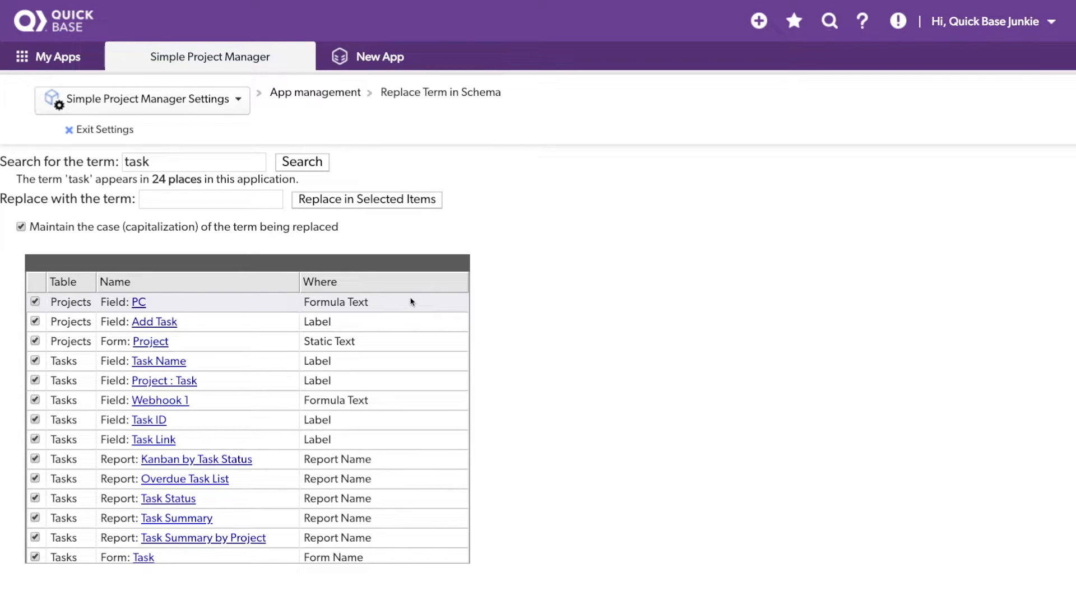
mouse_move(413, 323)
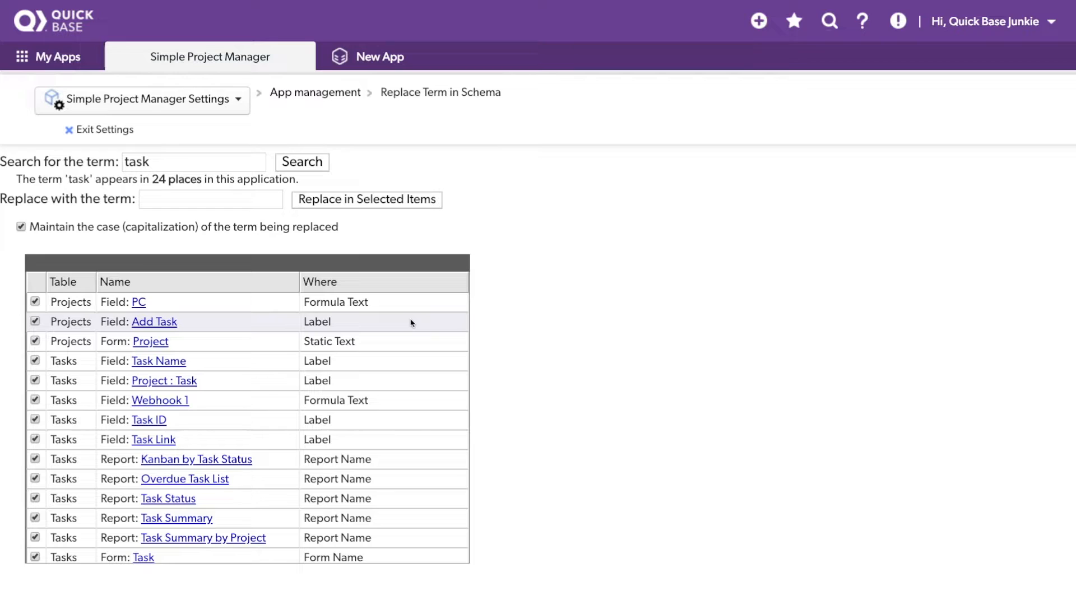
mouse_move(410, 343)
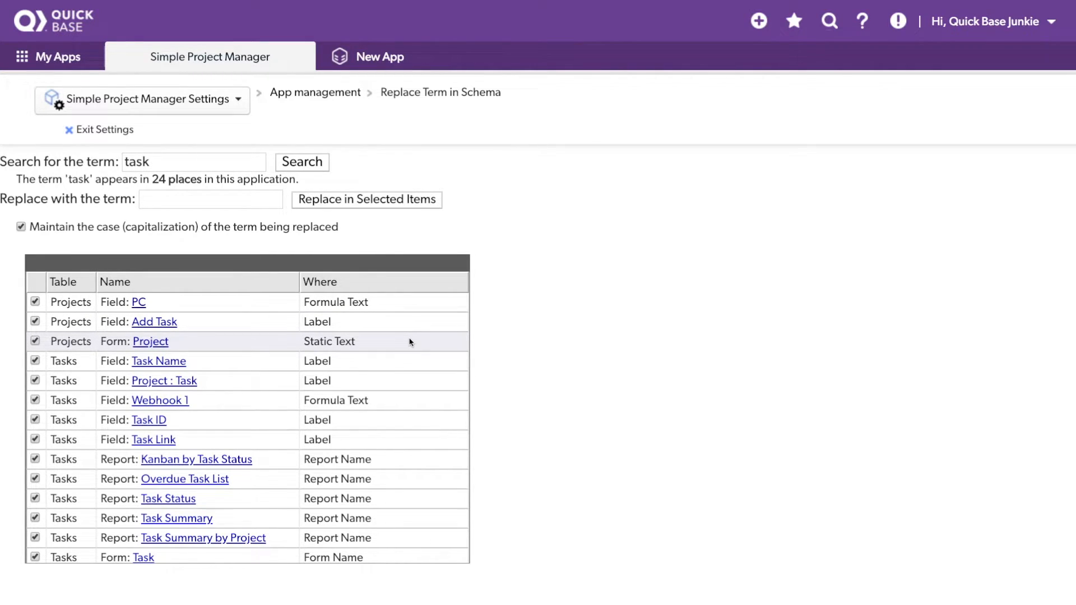
mouse_move(411, 349)
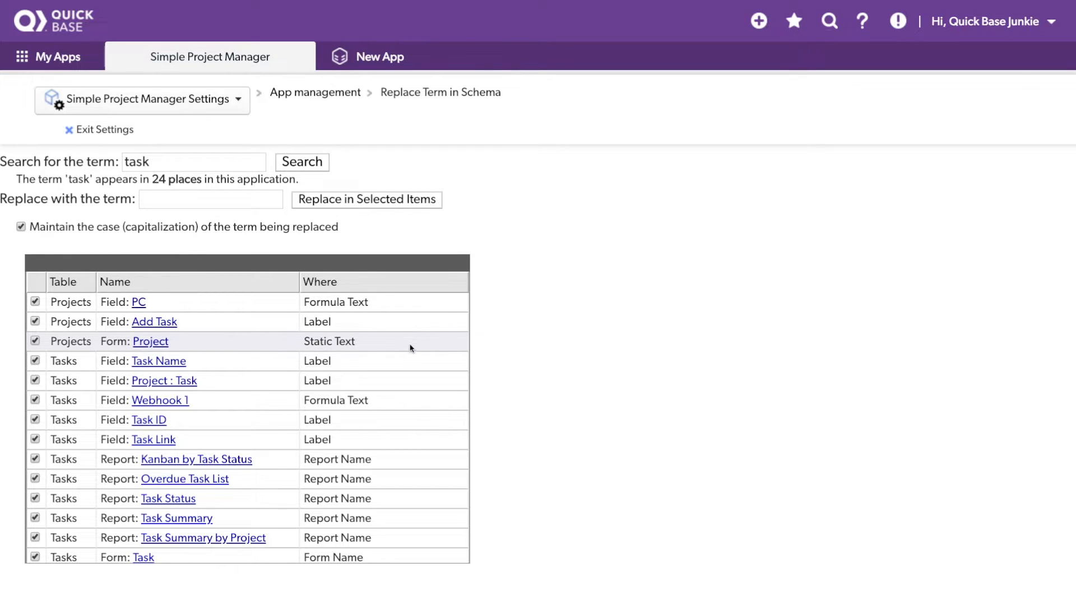
scroll("down", 3)
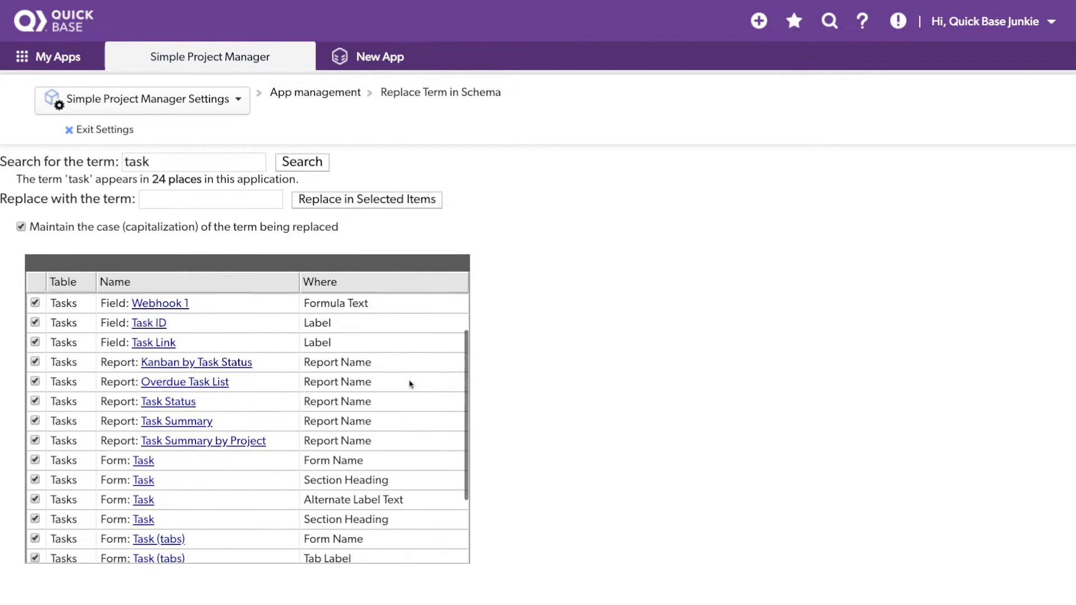
scroll("down", 3)
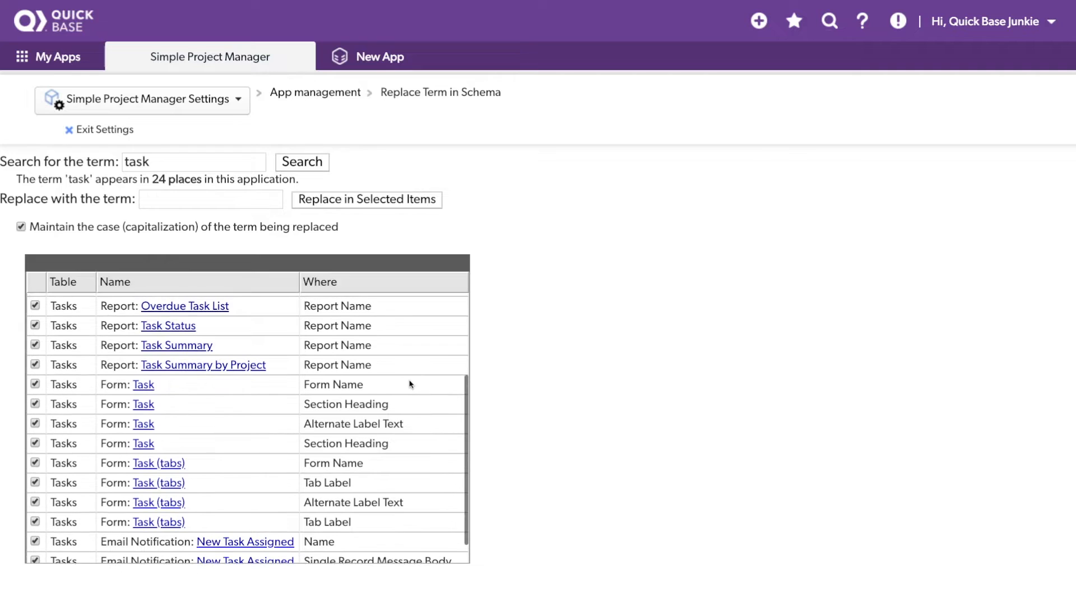
scroll("down", 3)
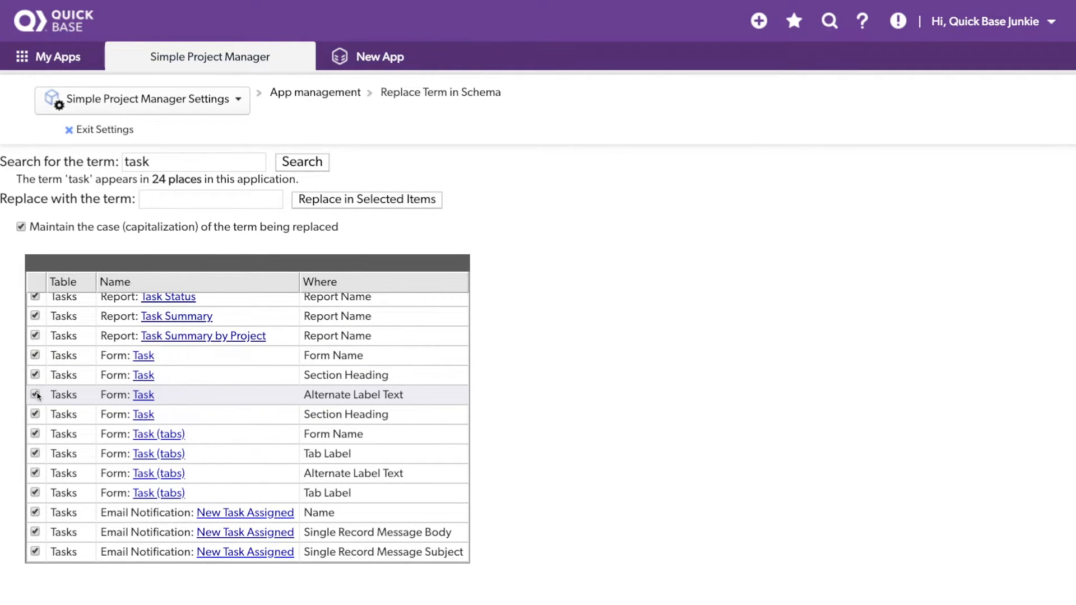
Enter 'story' as the replacement term for the schema replace.
left_click(211, 199)
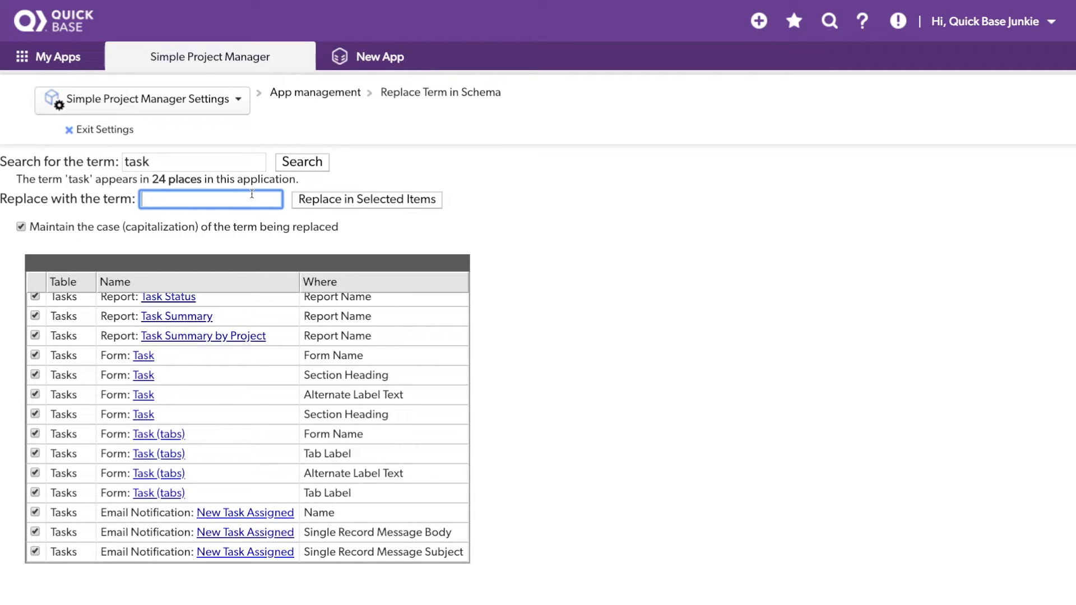
type("story")
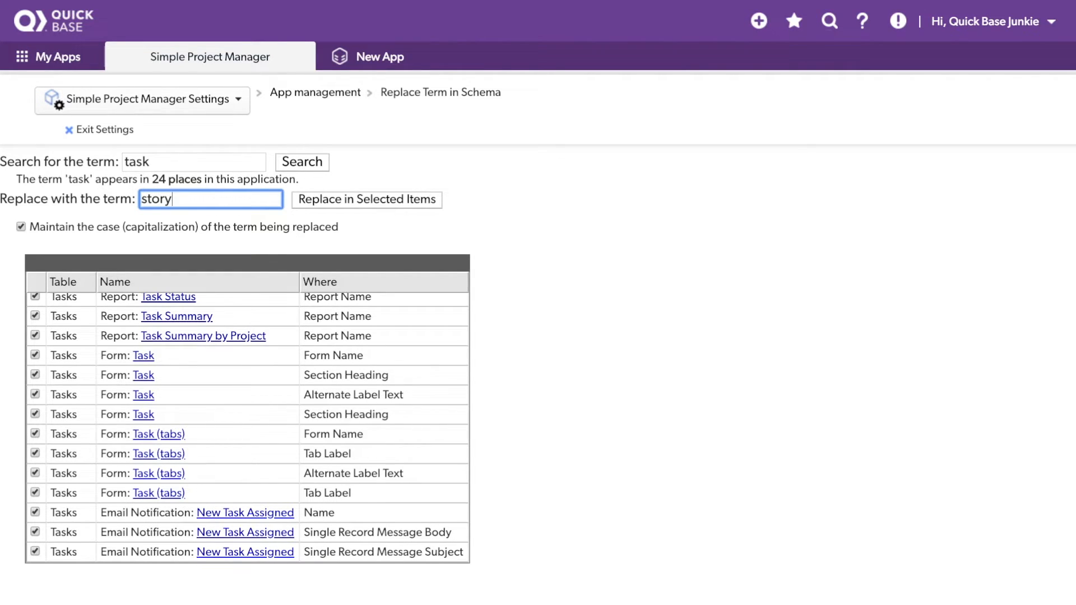
mouse_move(197, 148)
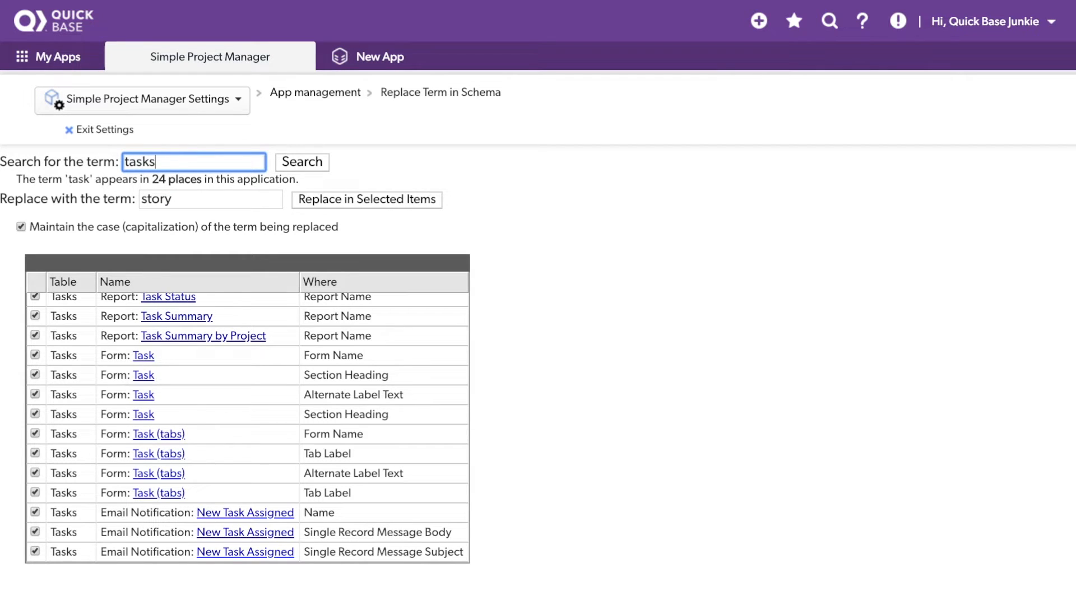
Search the schema for 'tasks' (15 places), then change the term to 'task*'.
left_click(301, 162)
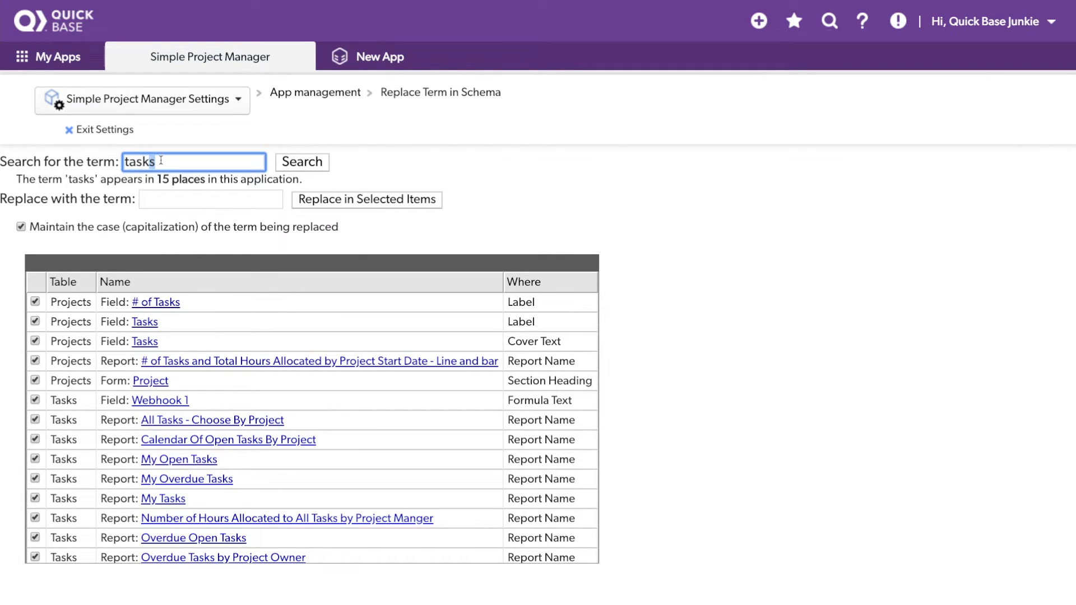
type("task*")
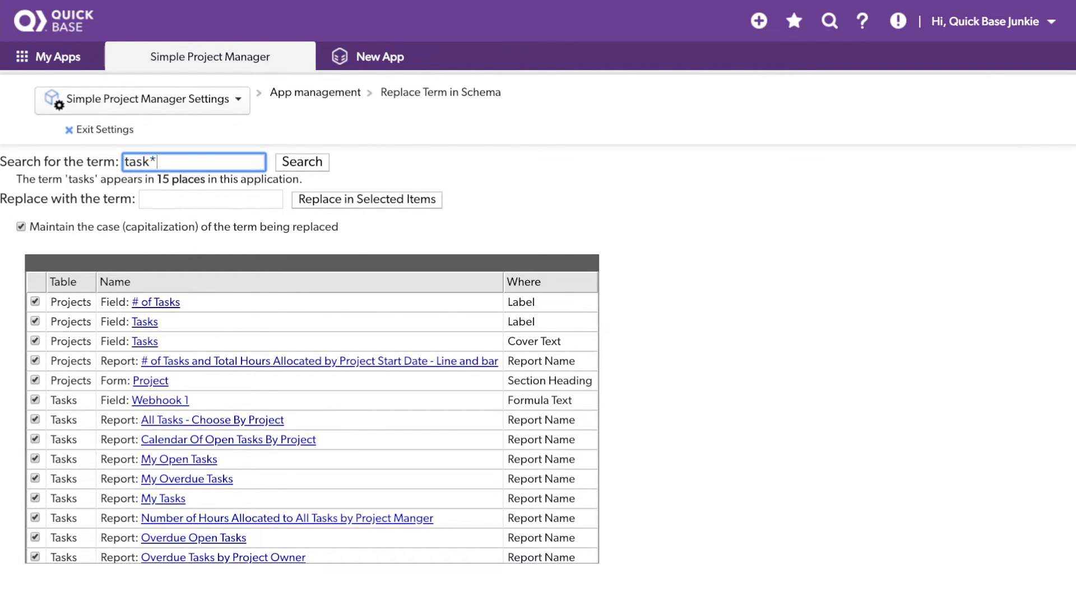
Run the 'task*' wildcard search (0 places), then search 'task' again to restore the 24 matches.
left_click(302, 162)
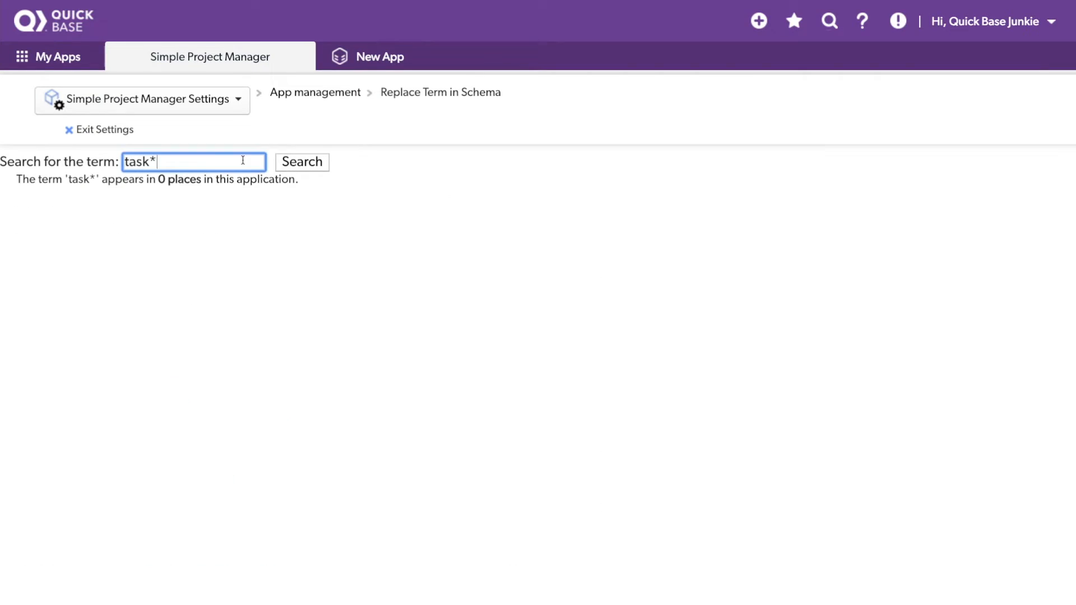
left_click(303, 162)
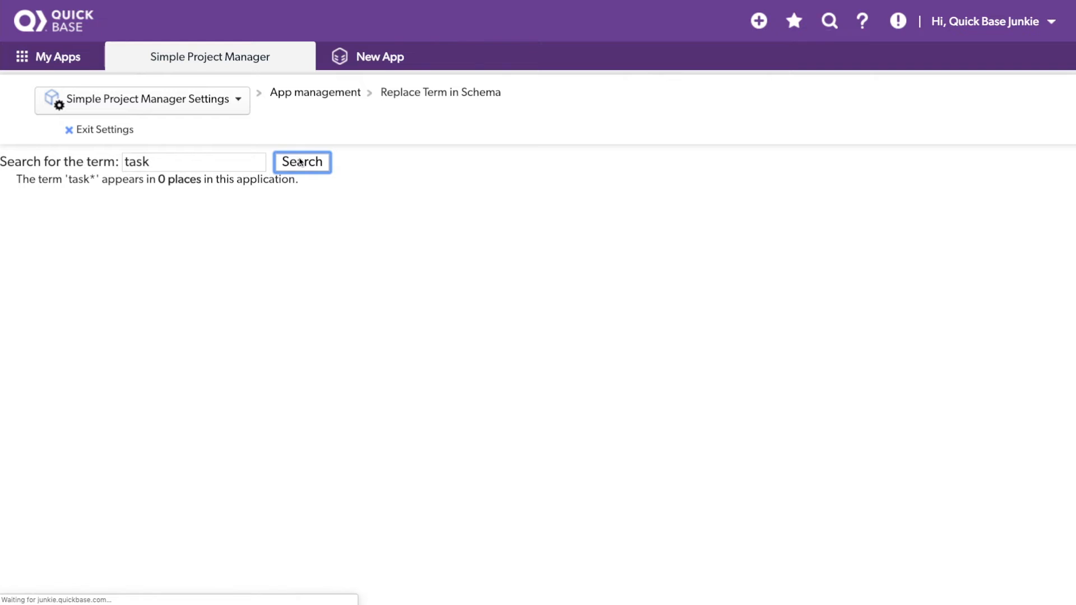
left_click(302, 162)
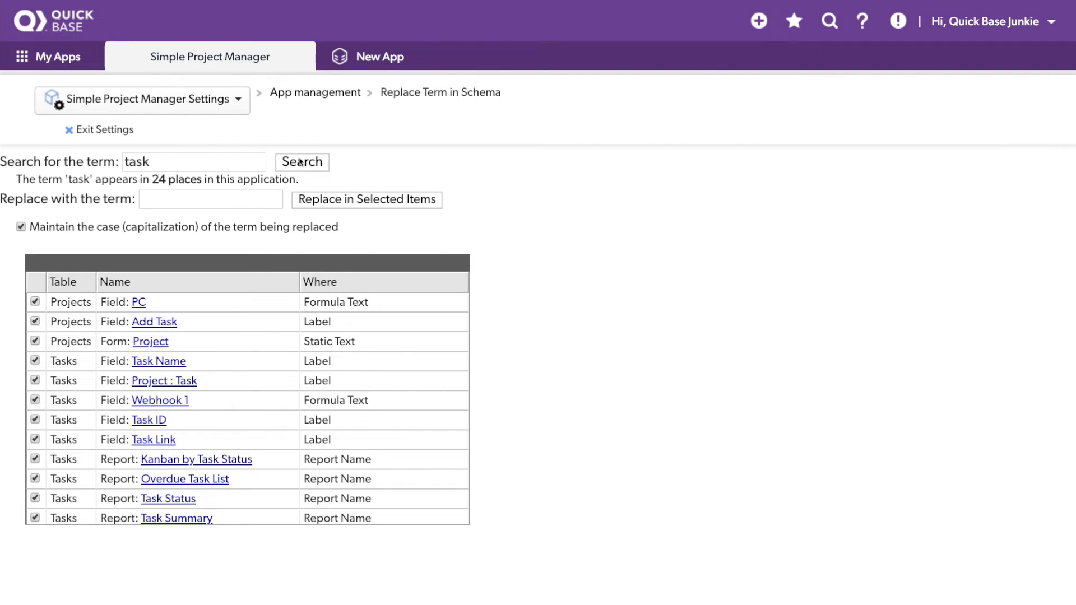